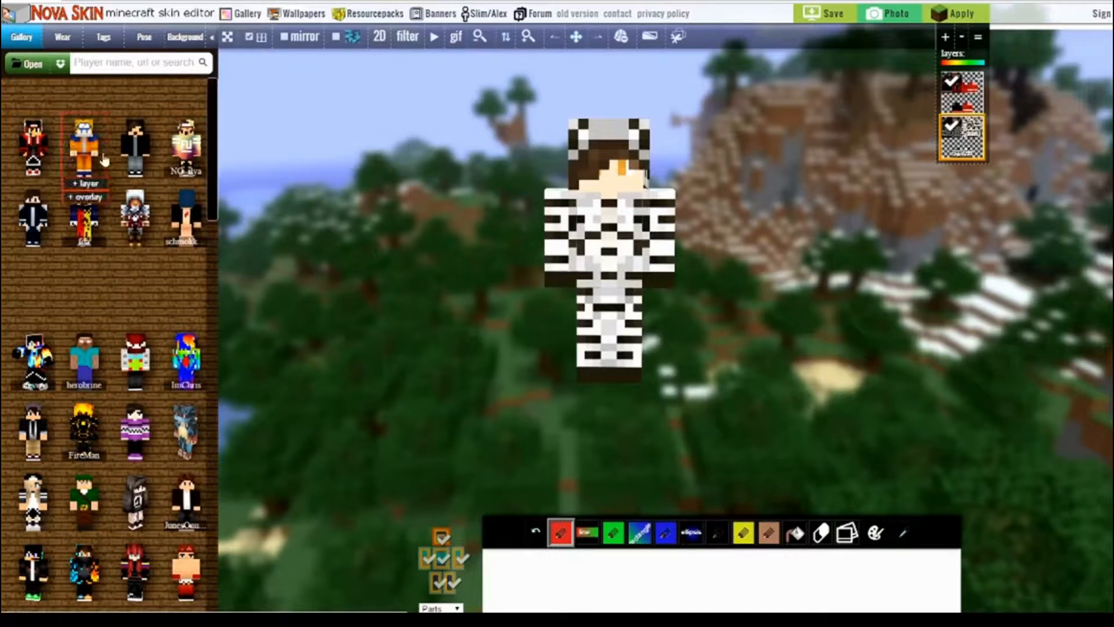
Preview several gallery skins, settle on the brown-haired dark-red-jacket skin, and begin saving it
left_click(135, 146)
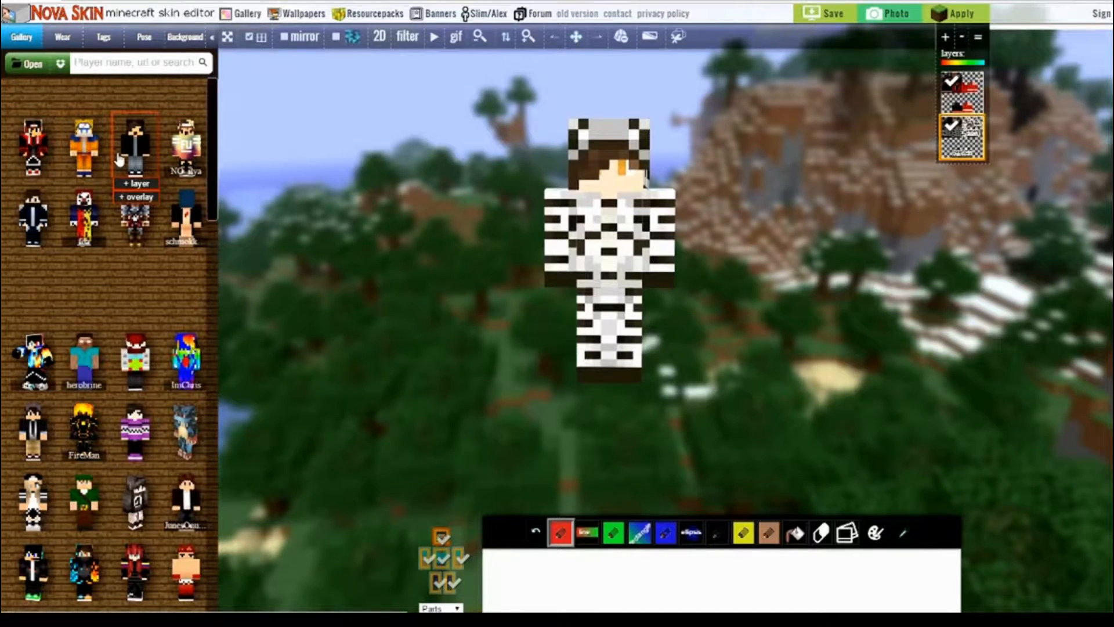
scroll("down", 3)
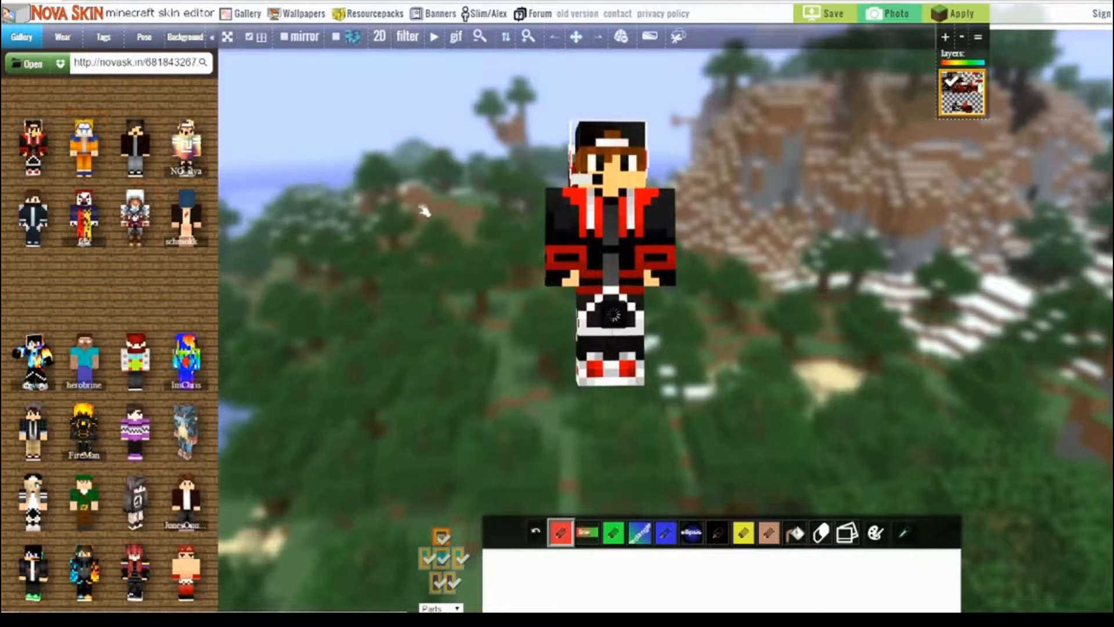
left_click(84, 147)
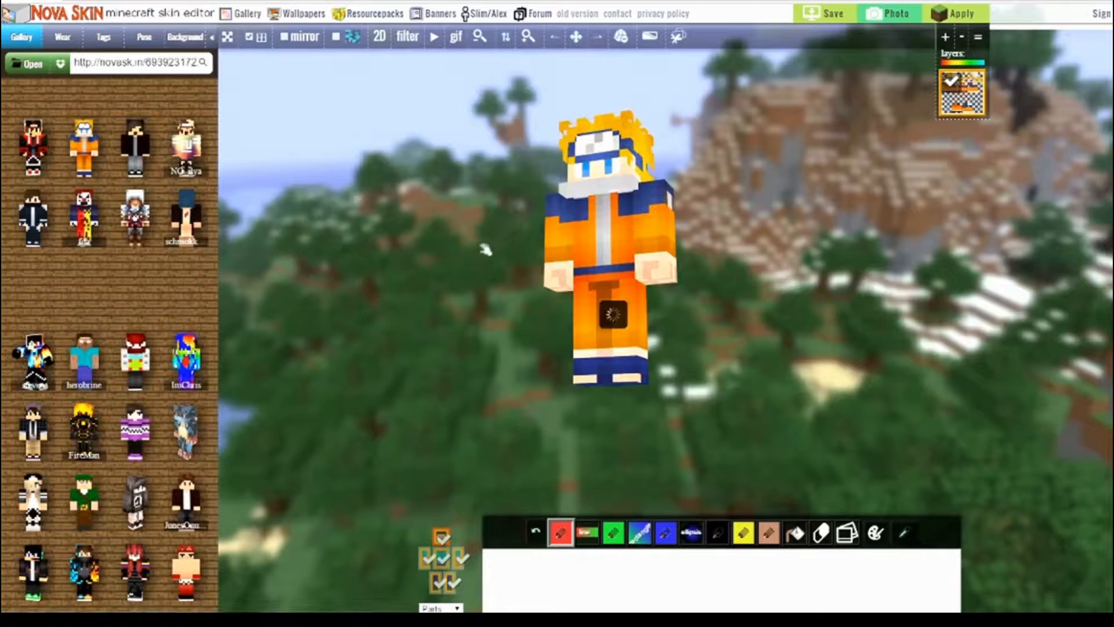
left_click(32, 147)
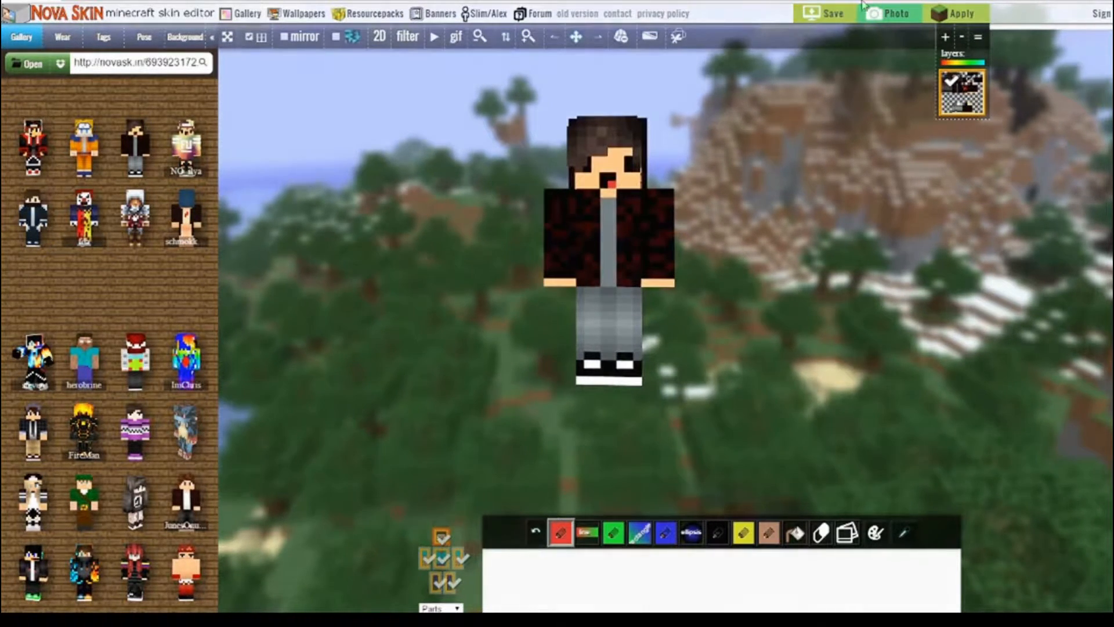
left_click(824, 12)
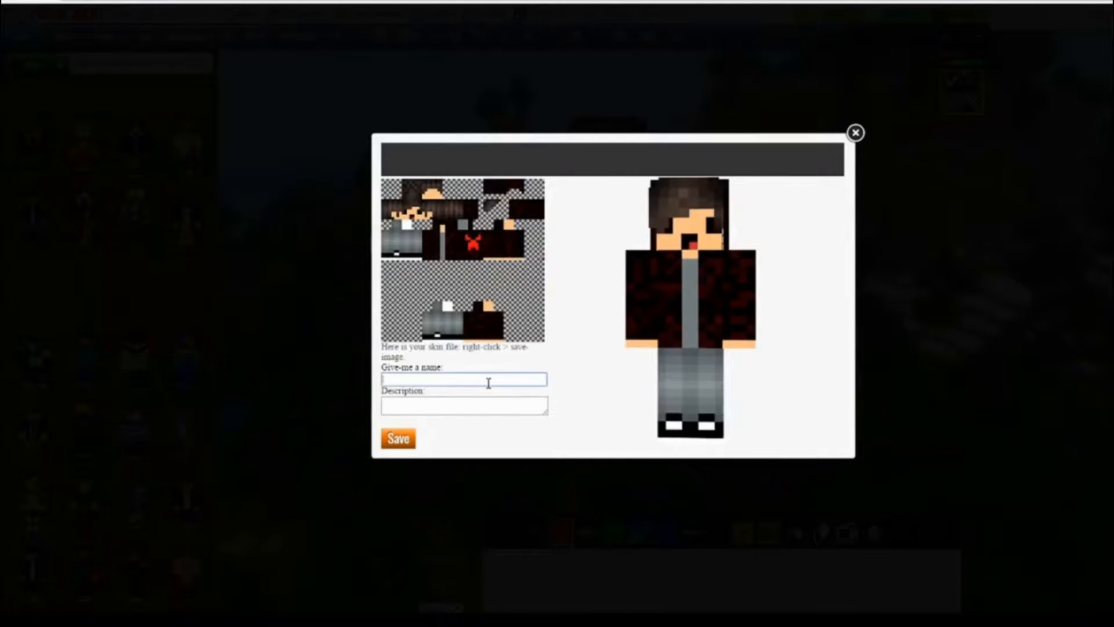
Name the skin 'ZebraSpotz Skin' and save it so download options appear
type("ZebraSpotz Skin")
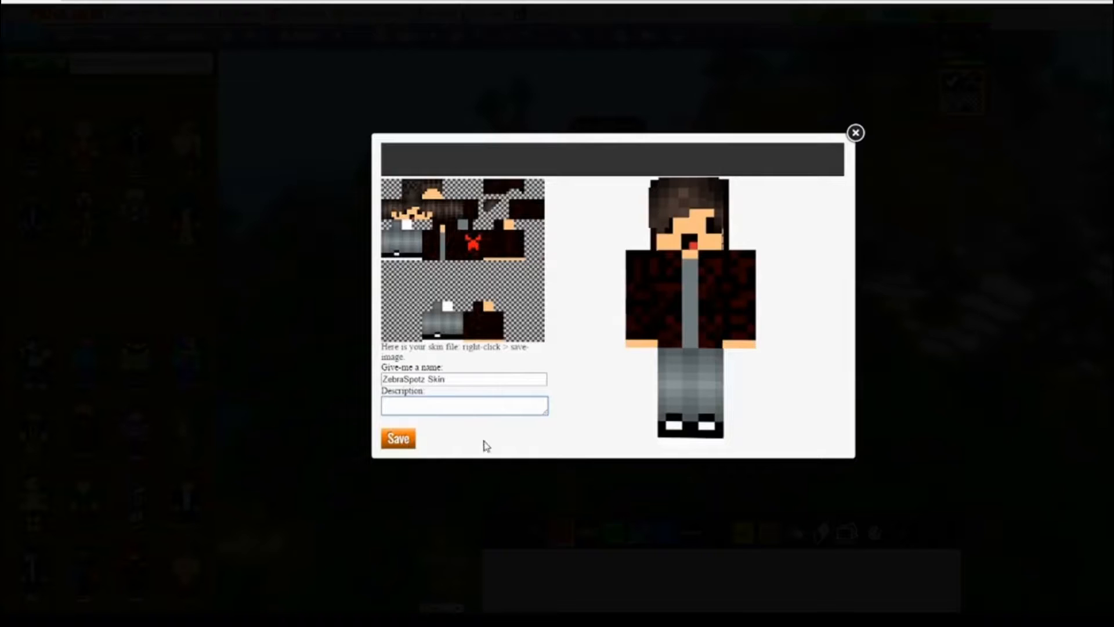
left_click(397, 438)
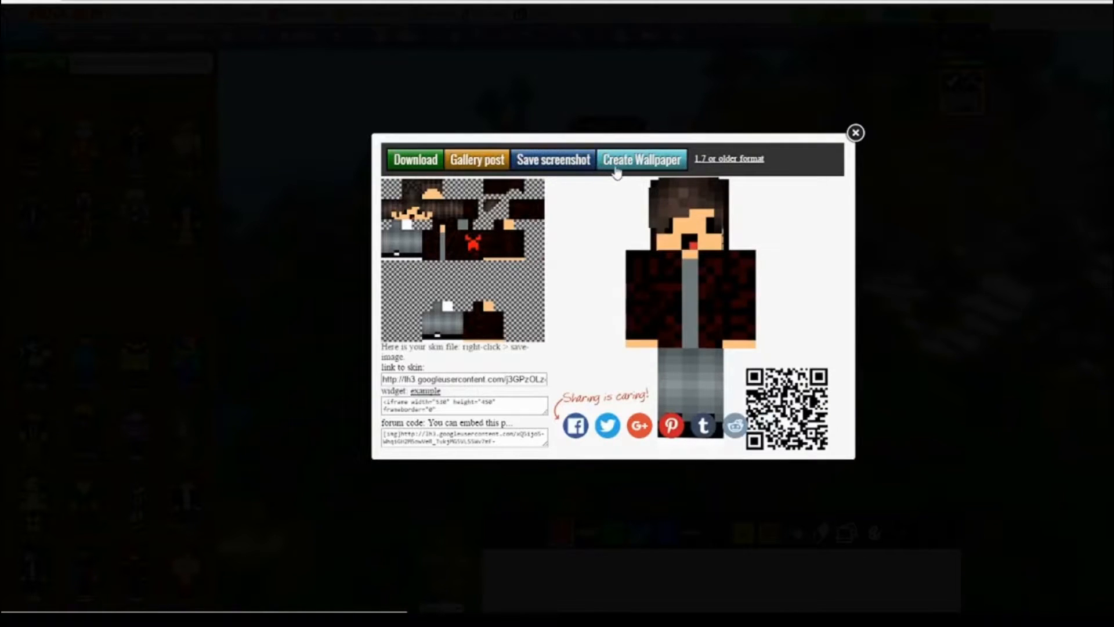
mouse_move(729, 159)
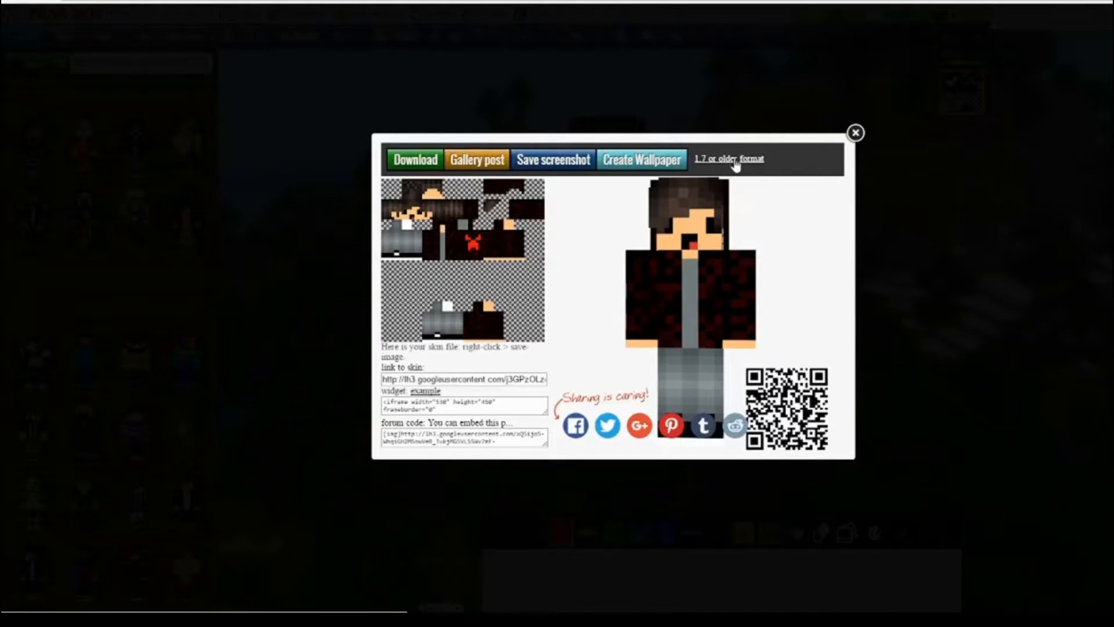
mouse_move(729, 158)
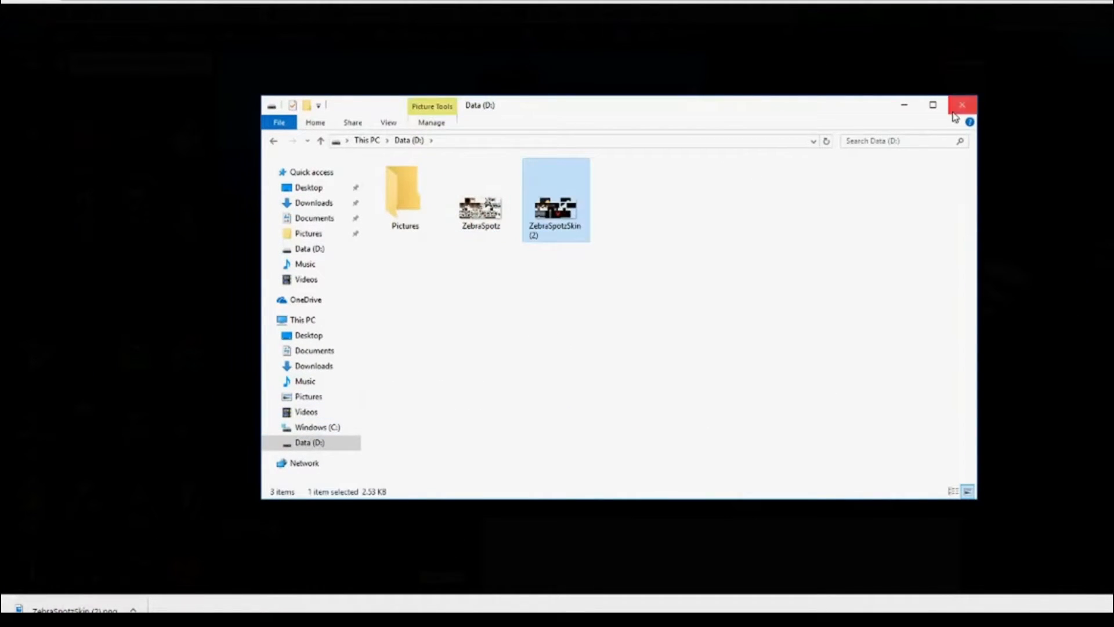
Close the downloads folder and go to the launcher's Skins page showing the zebra-striped skin
left_click(963, 106)
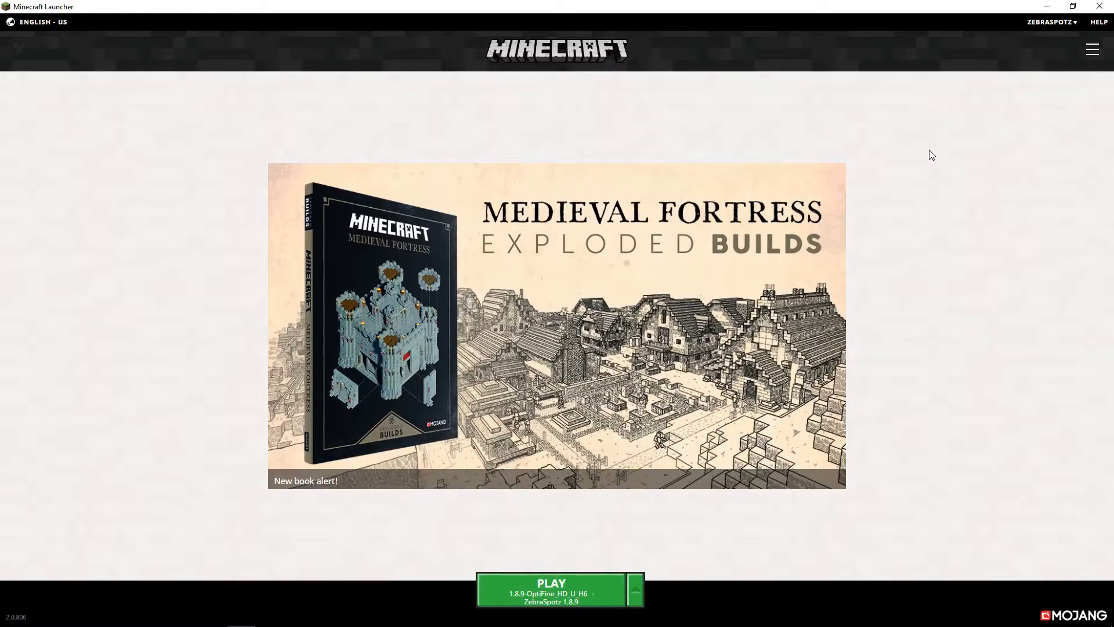
mouse_move(1092, 49)
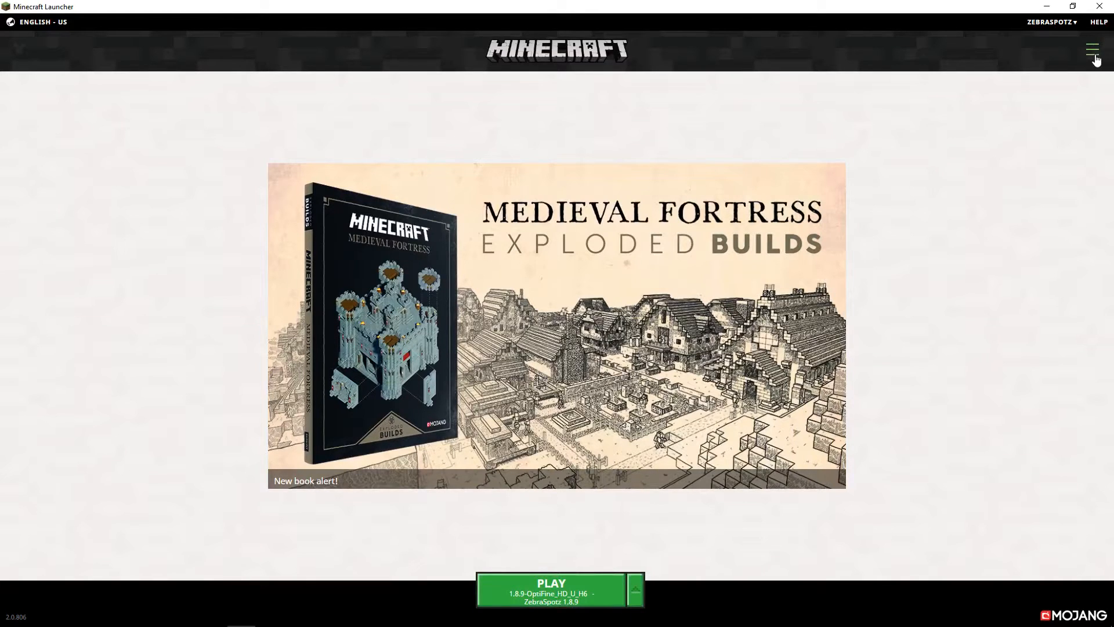
left_click(1092, 49)
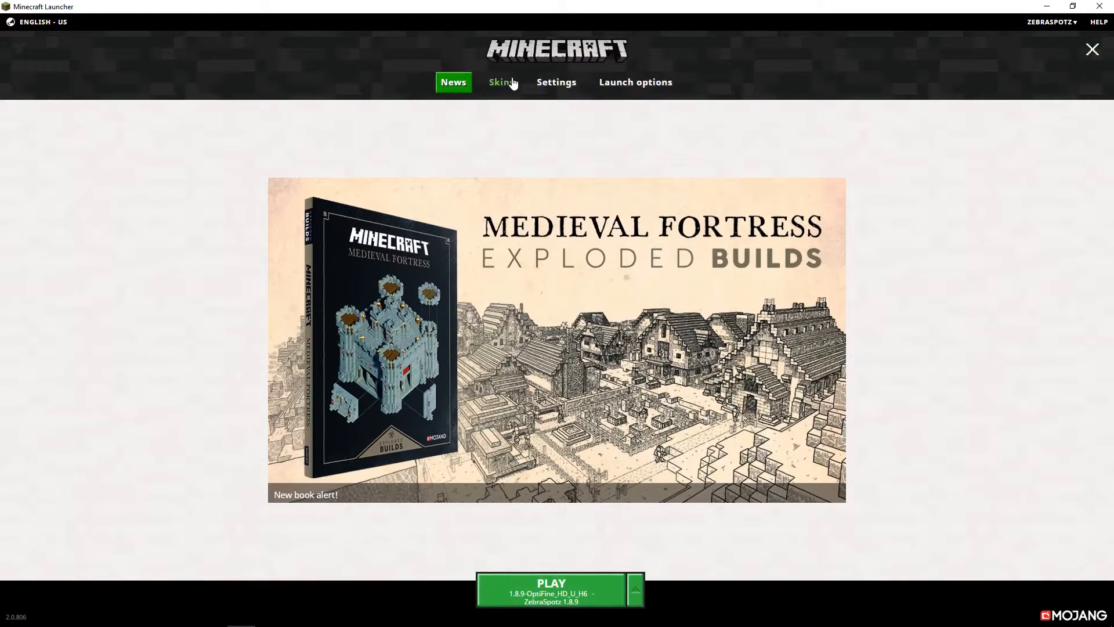
left_click(501, 81)
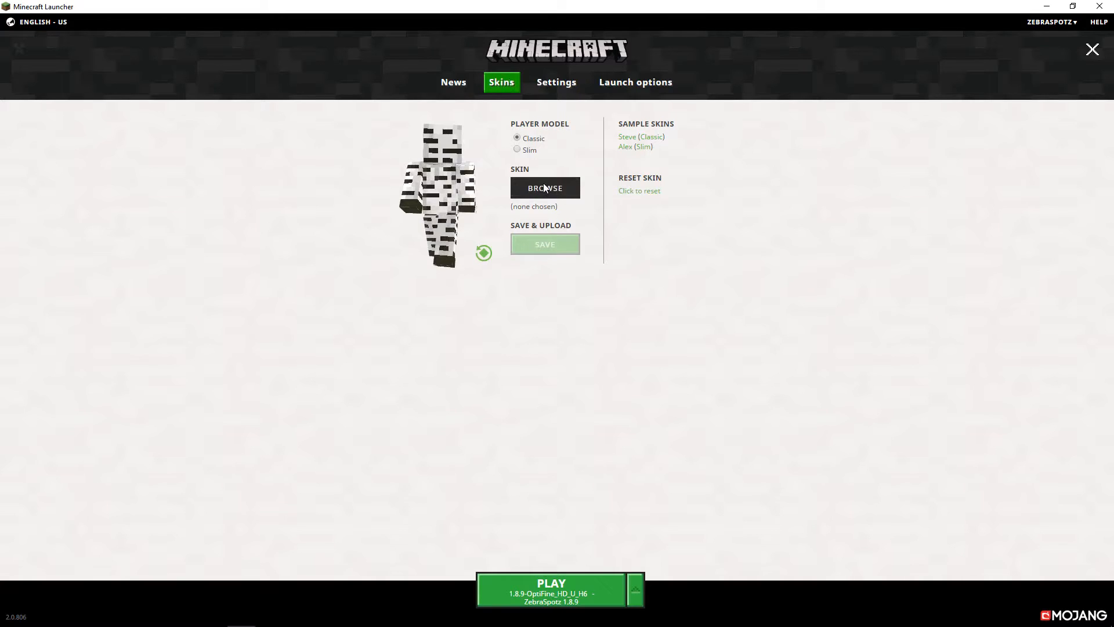
Upload ZebraSpotzSkin.png as the account skin and launch Minecraft
left_click(544, 188)
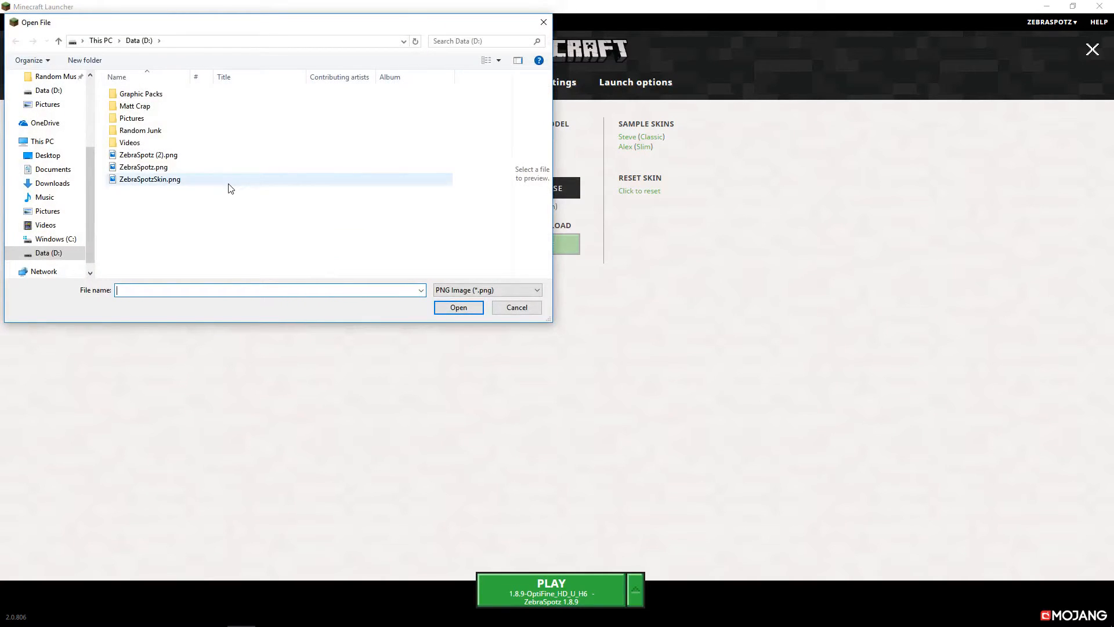
left_click(149, 179)
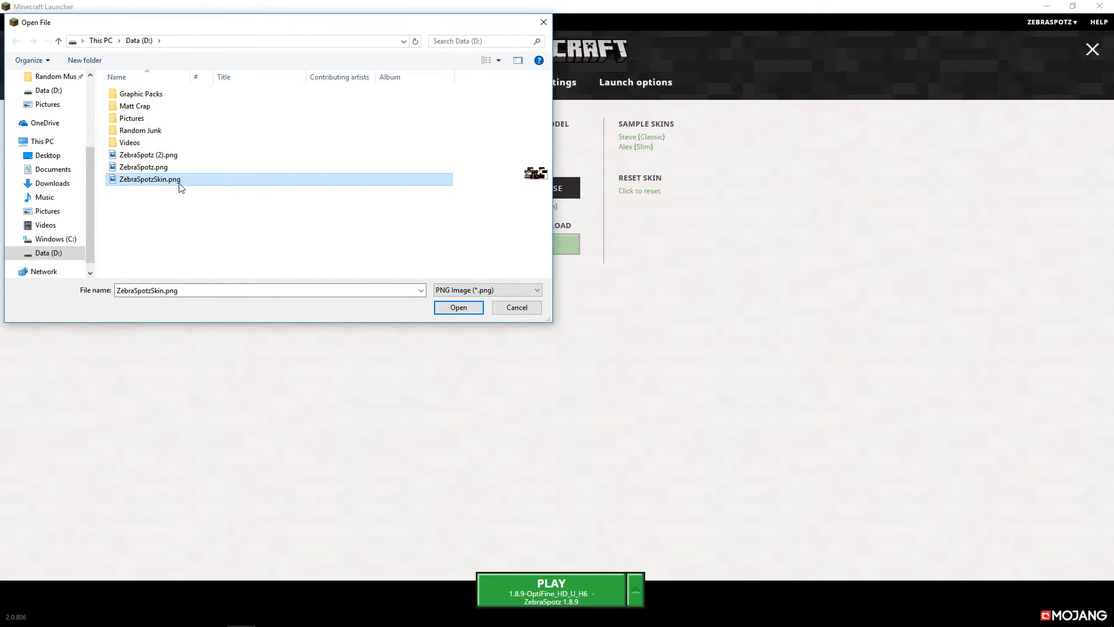
left_click(457, 306)
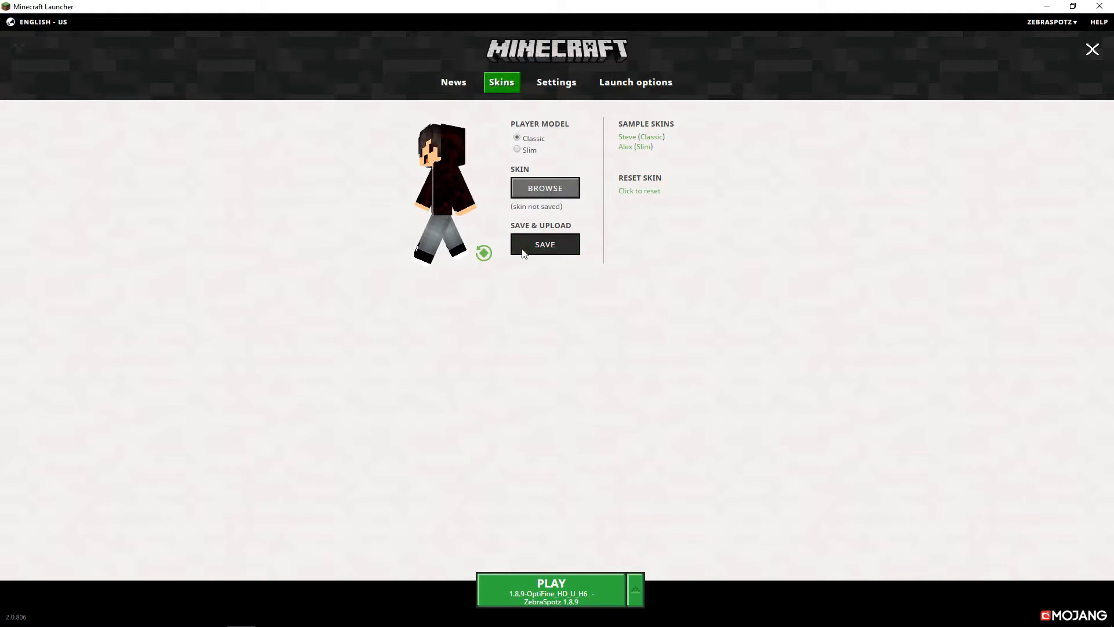
left_click(544, 243)
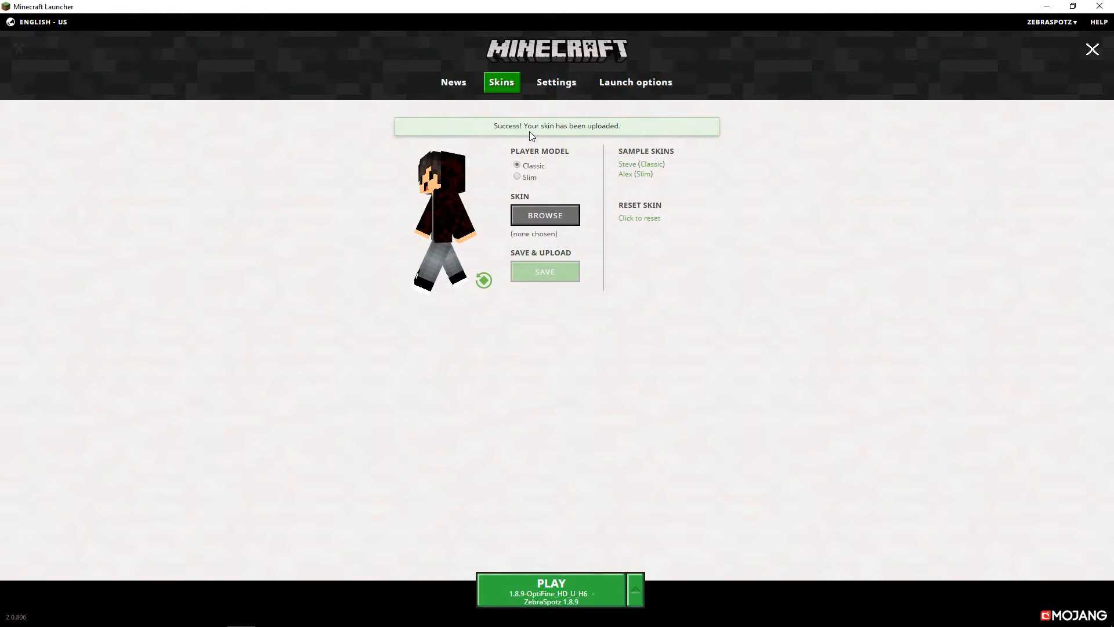
left_click(551, 588)
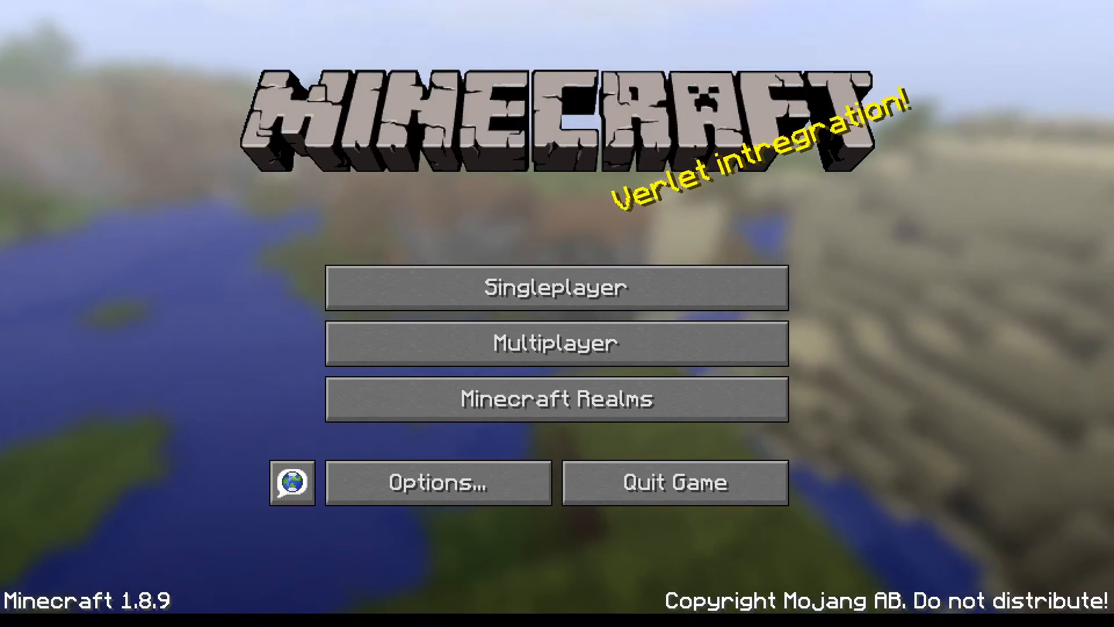
Enter the Modern House singleplayer world to see the new dark-jacket skin
left_click(556, 286)
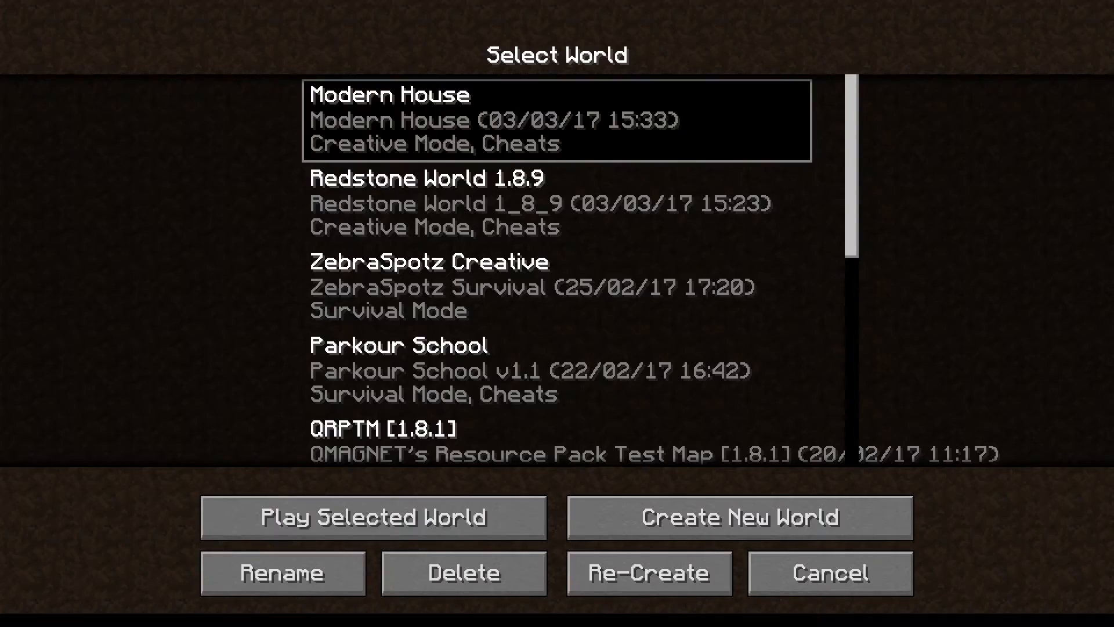
left_click(373, 517)
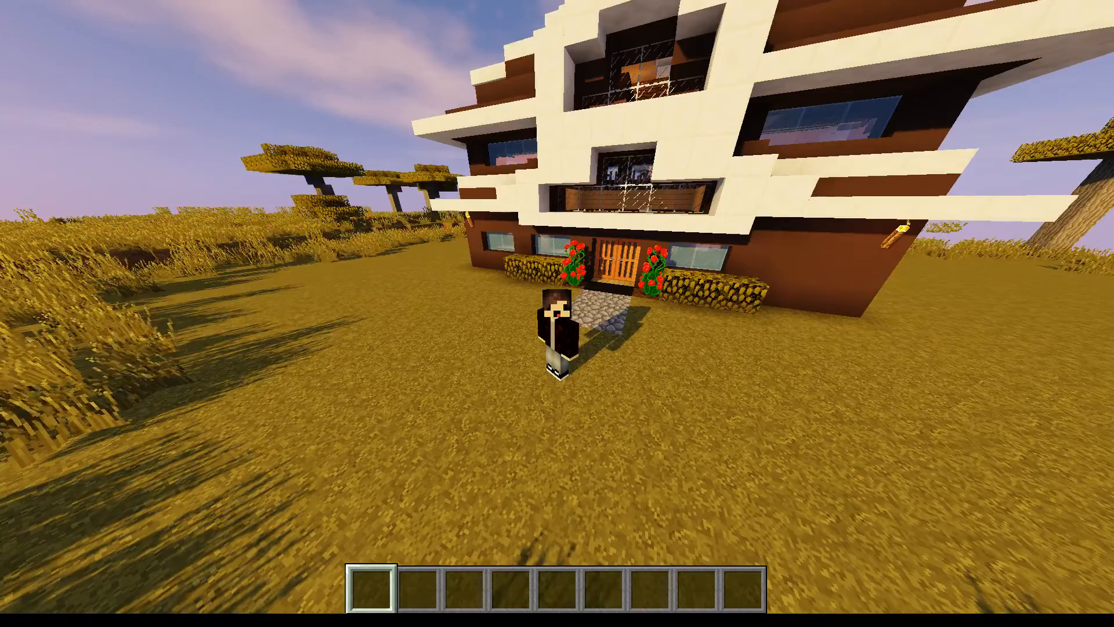